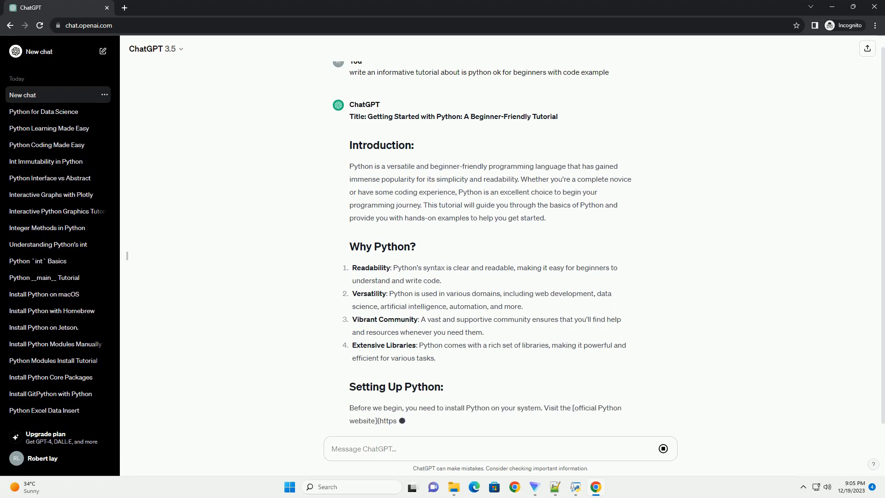
scroll(up, 3)
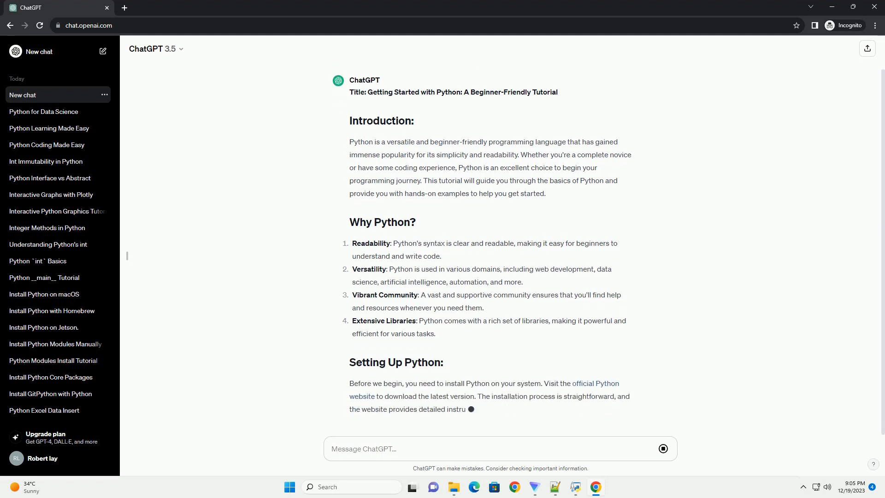
scroll(down, 3)
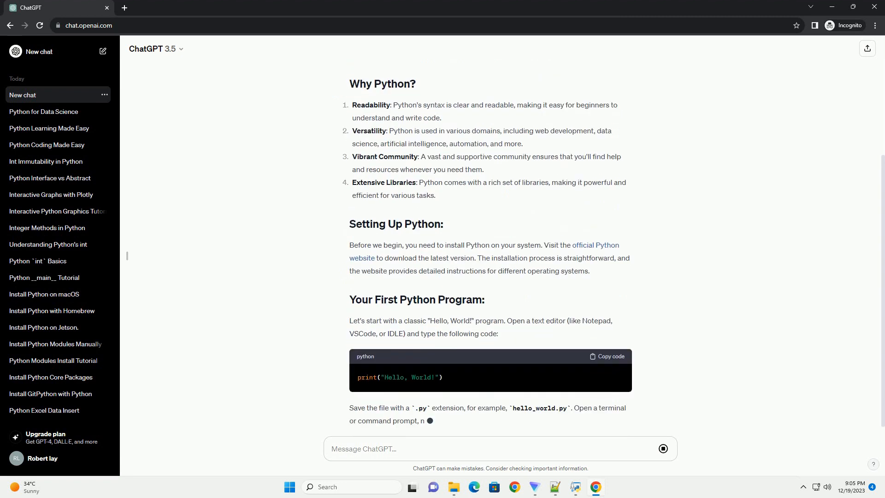
scroll(down, 3)
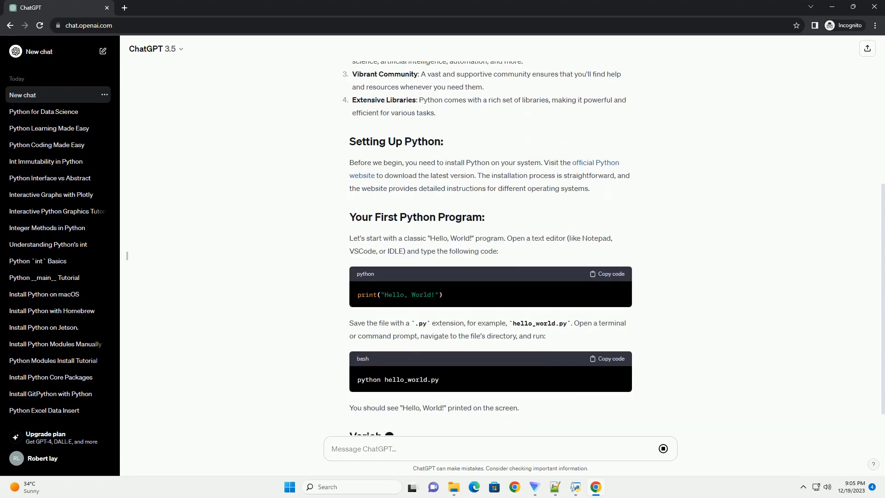
scroll(down, 3)
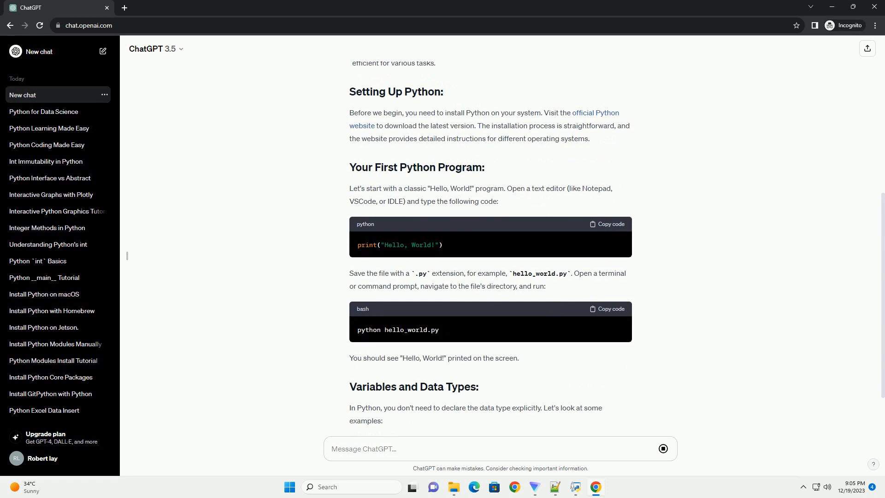
scroll(down, 3)
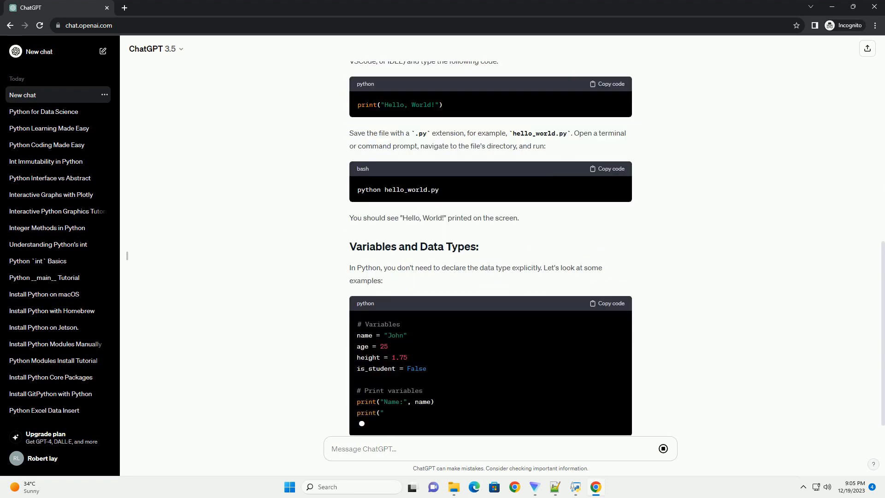
scroll(down, 3)
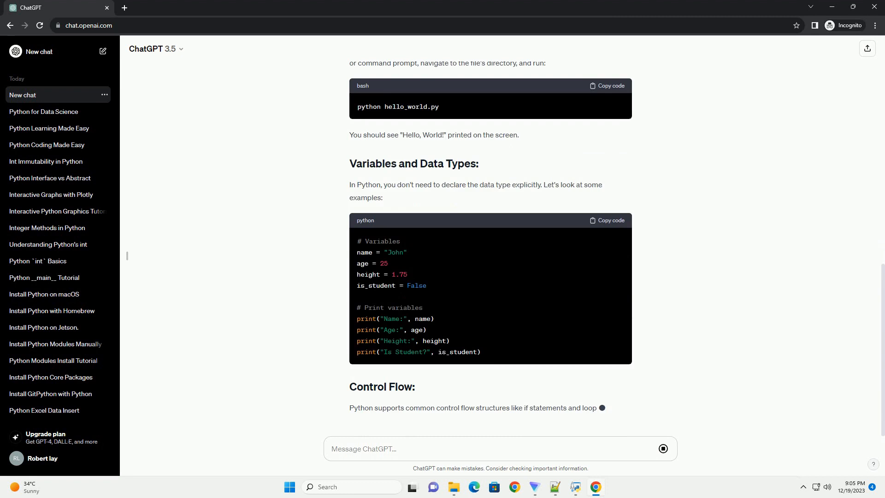
scroll(down, 3)
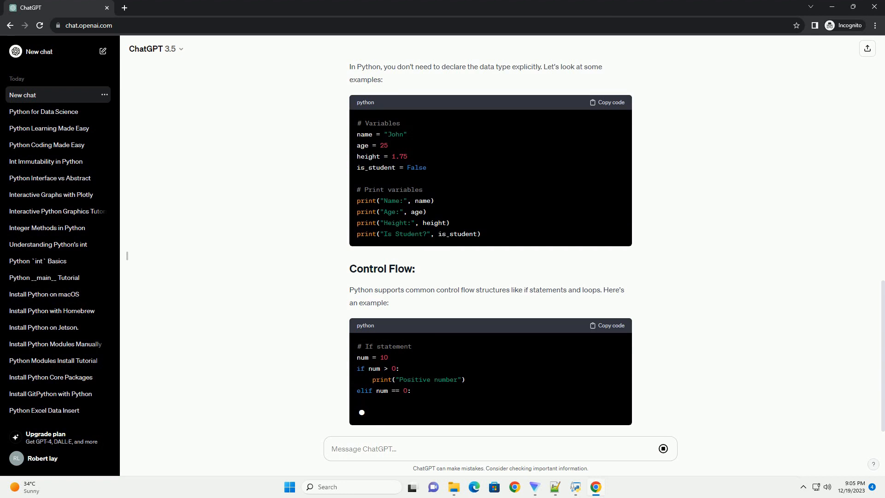
scroll(down, 3)
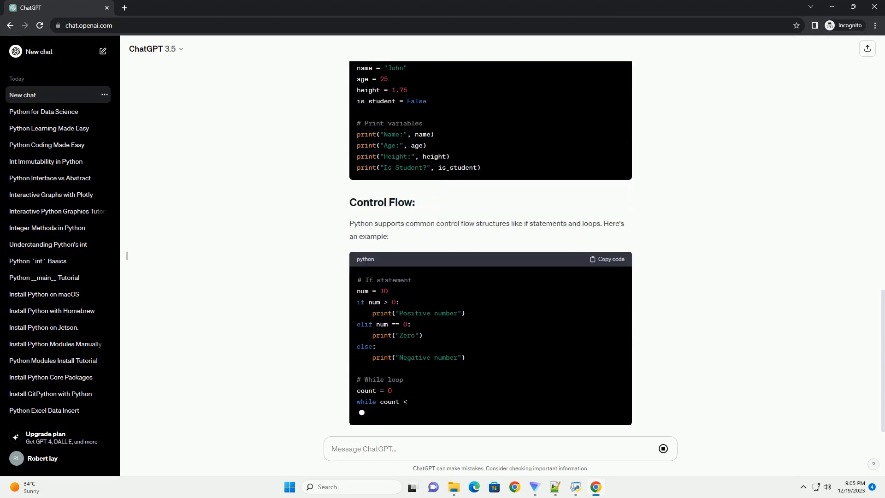
scroll(down, 3)
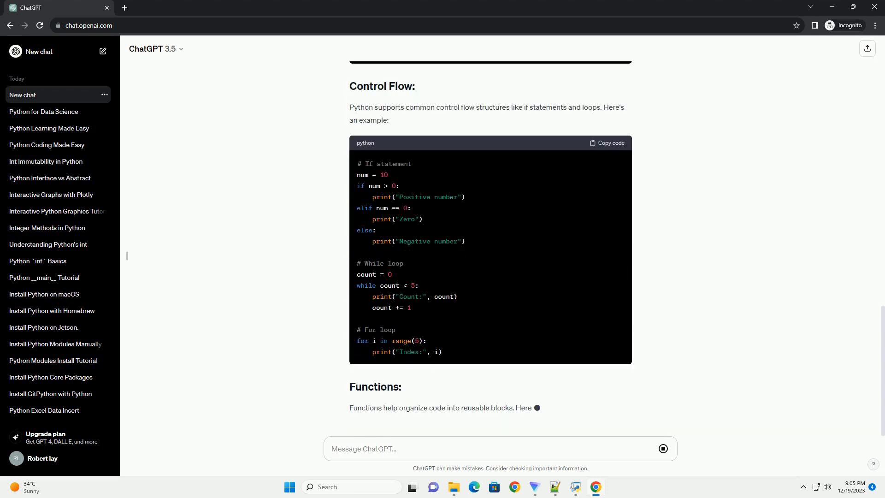
scroll(down, 3)
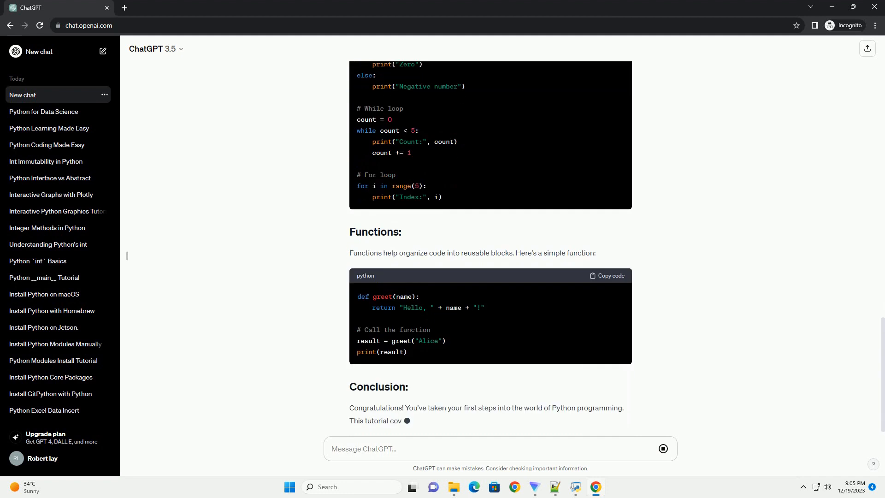